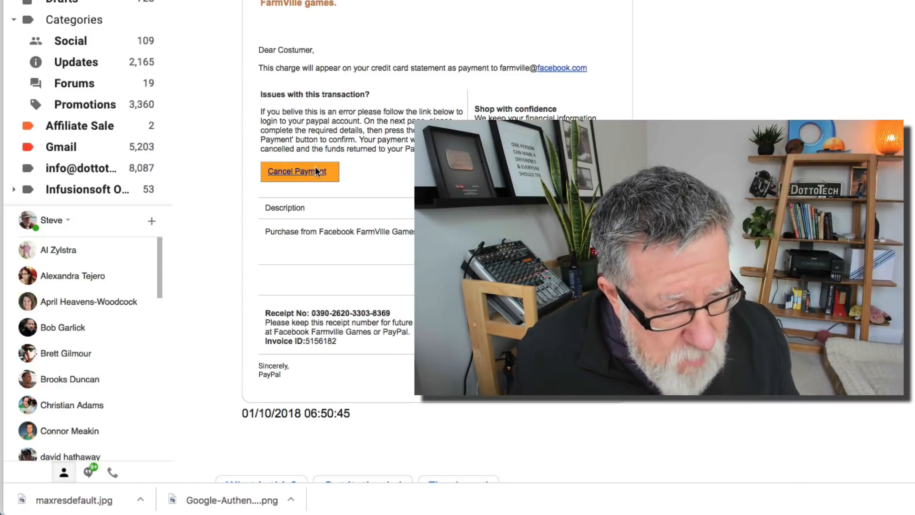
pyautogui.moveTo(299, 172)
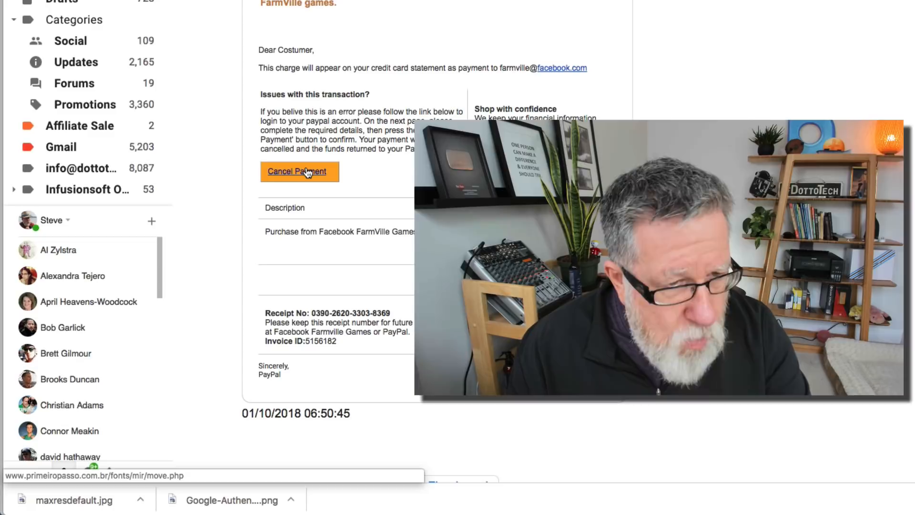